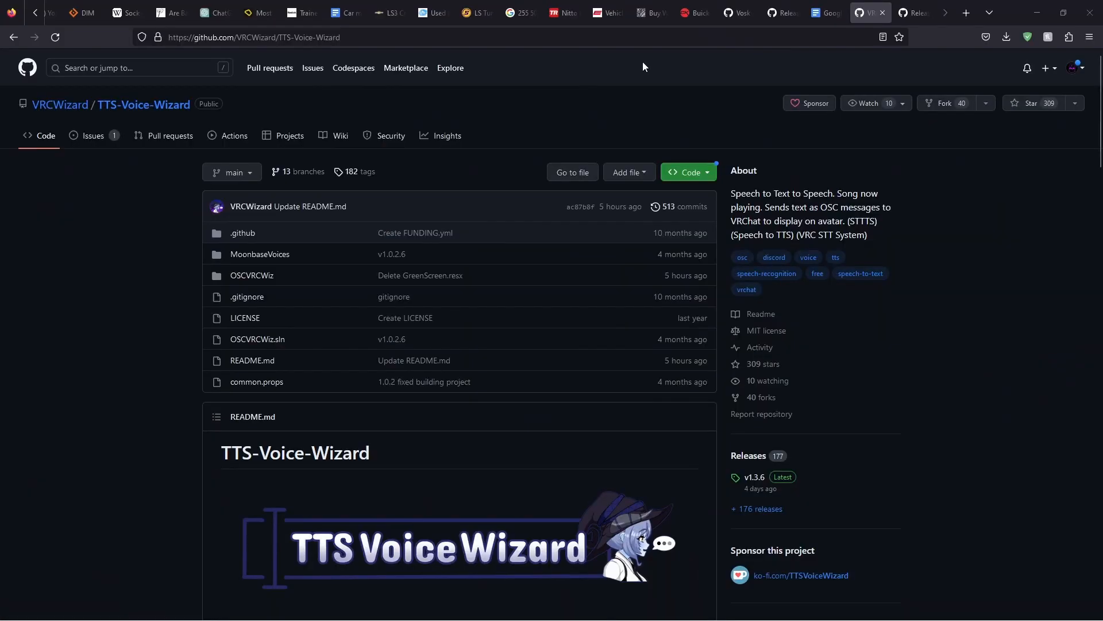
{"action": "mouse_move", "coordinate": [354, 68]}
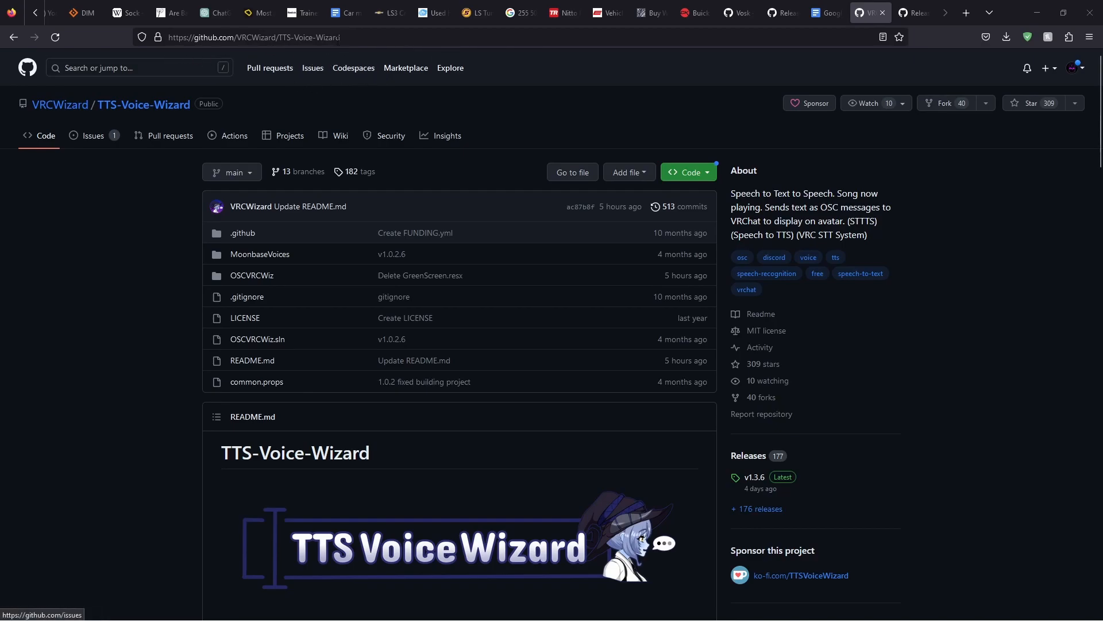
Download TTSVoiceWizard-v1.3.6-x64.zip from the release Assets into Downloads
{"action": "scroll", "scroll_direction": "down", "scroll_amount": 3}
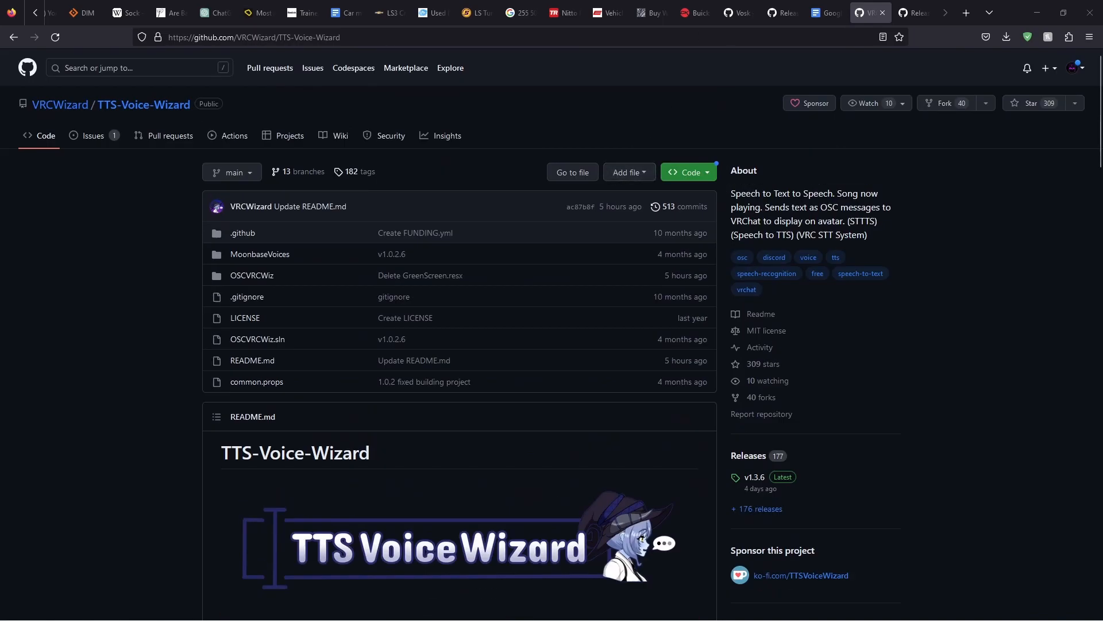
{"action": "scroll", "scroll_direction": "down", "scroll_amount": 3}
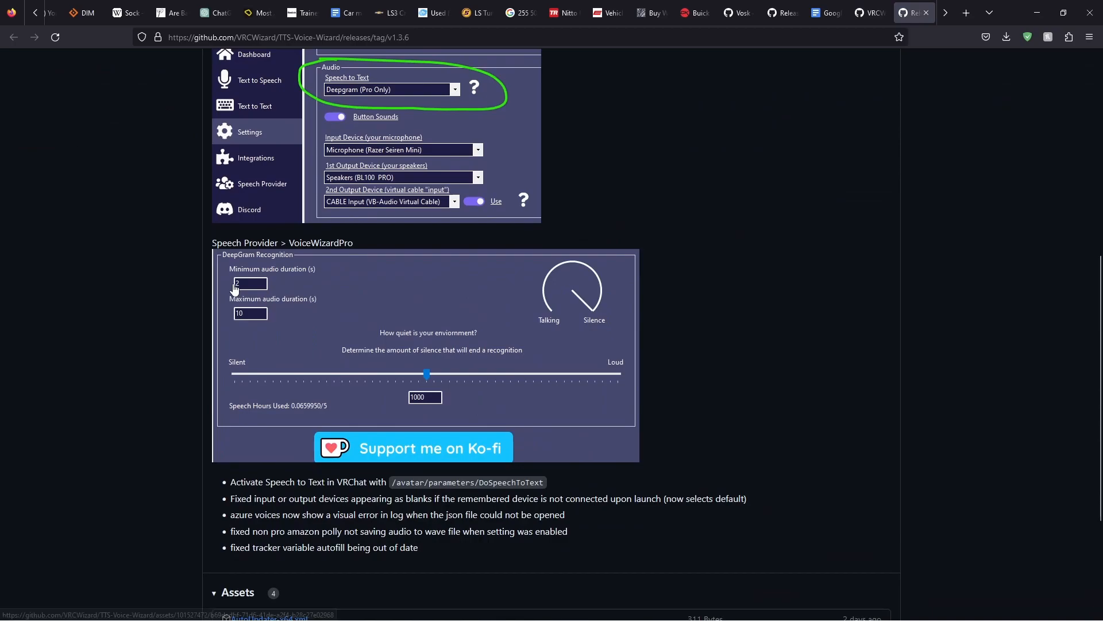
{"action": "scroll", "scroll_direction": "down", "scroll_amount": 3}
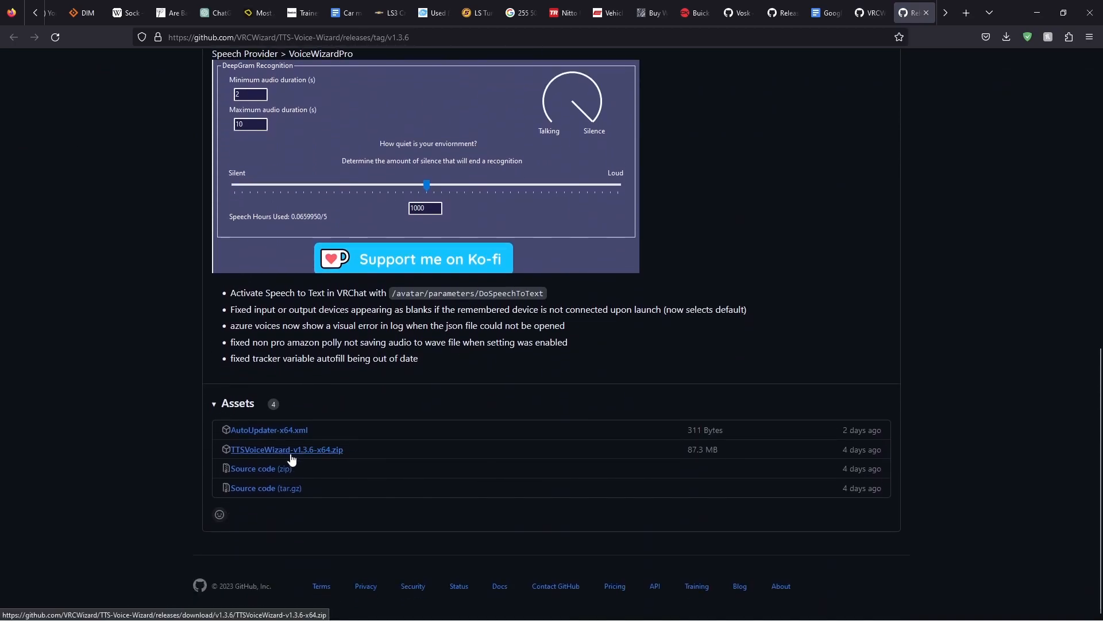
{"action": "left_click", "coordinate": [286, 448]}
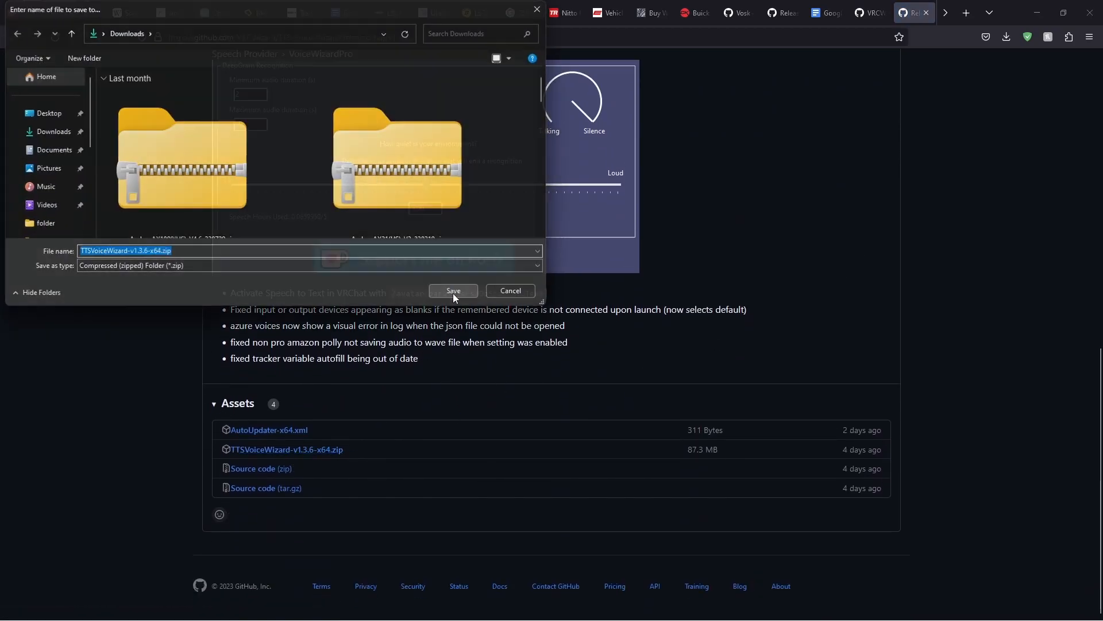
{"action": "left_click", "coordinate": [454, 290]}
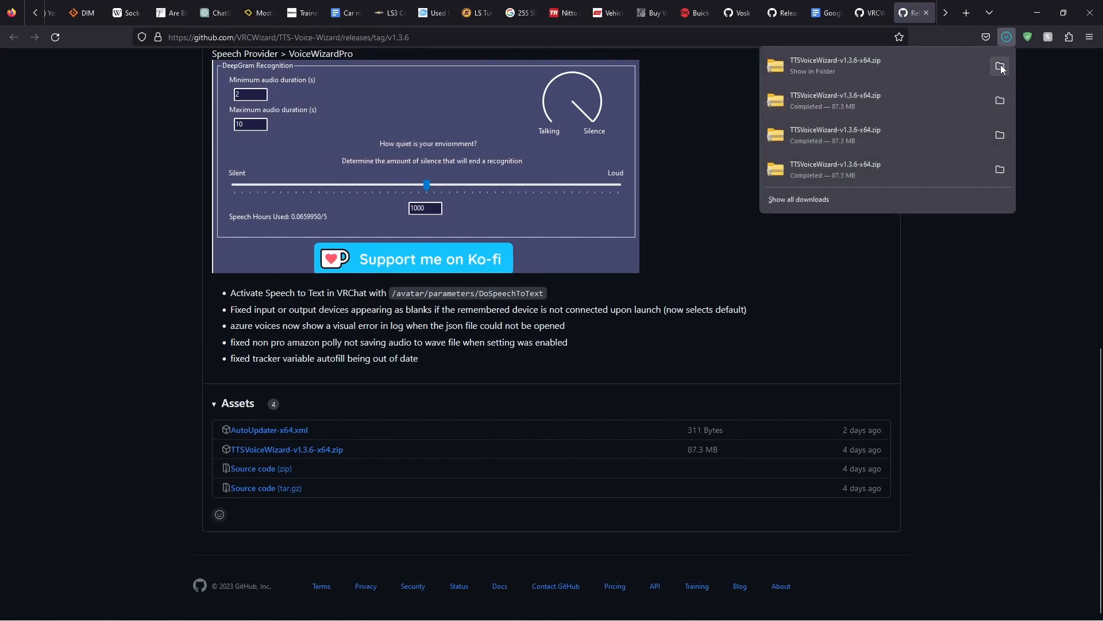
Extract the zip with 7-Zip into a TTSVoiceWizard-v1.3.6-x64 folder in Downloads
{"action": "left_click", "coordinate": [1001, 67]}
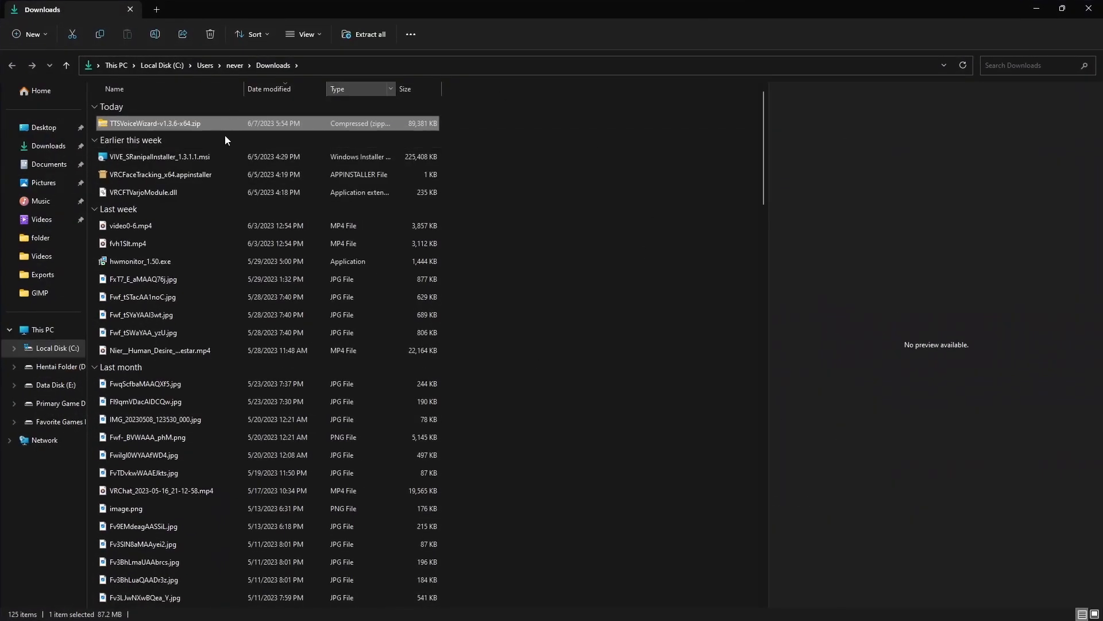
{"action": "right_click", "coordinate": [154, 123]}
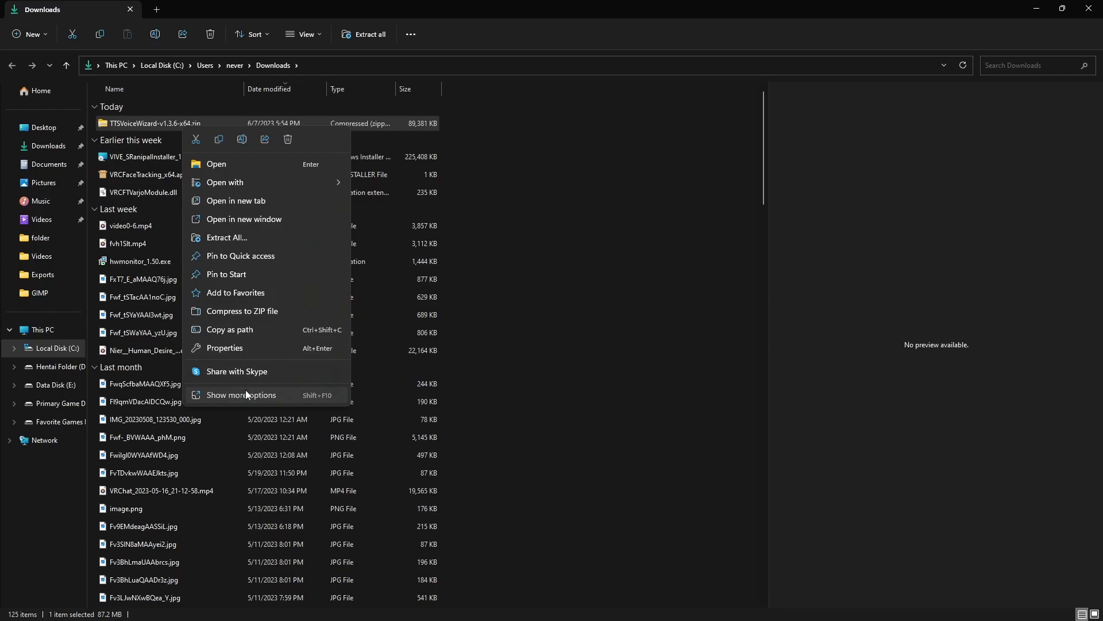
{"action": "left_click", "coordinate": [241, 395]}
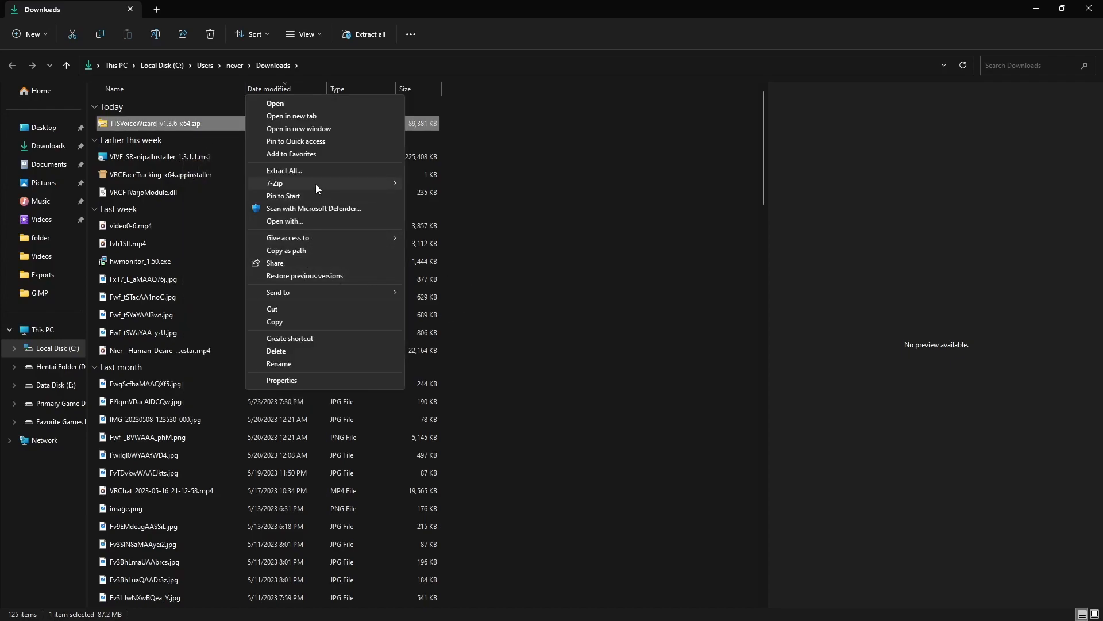
{"action": "left_click", "coordinate": [274, 183]}
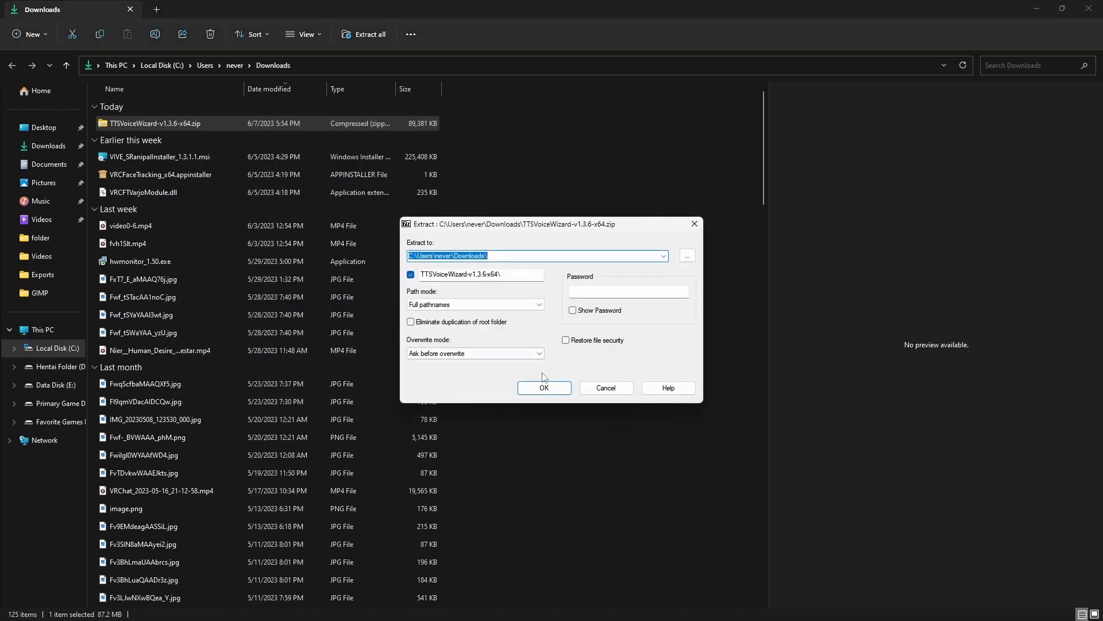
{"action": "left_click", "coordinate": [543, 388]}
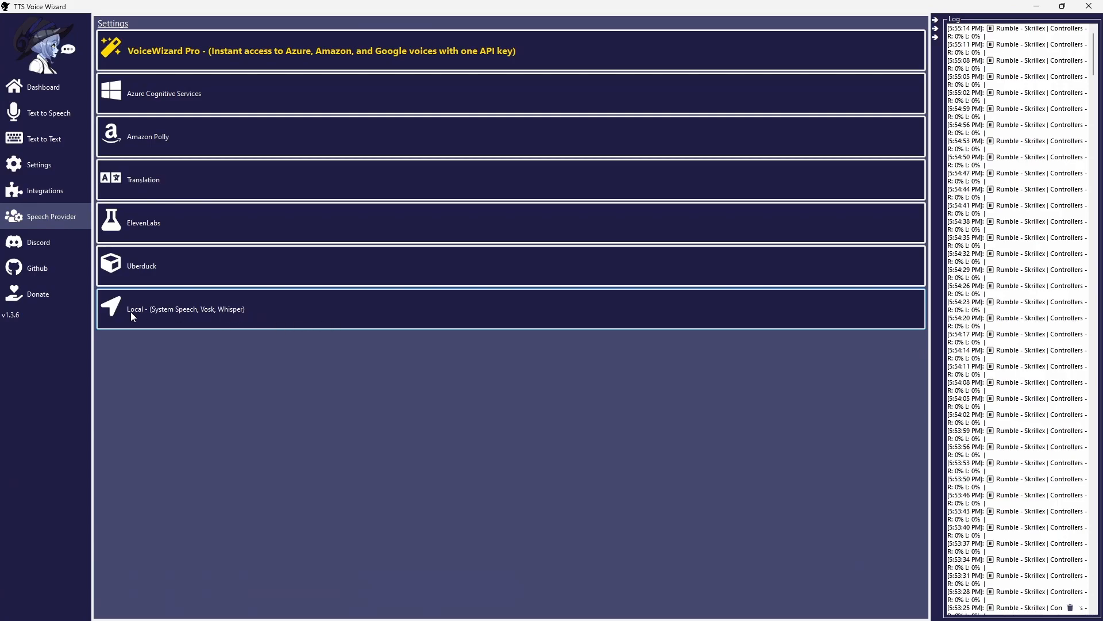
Switch to Local (System Speech, Vosk, Whisper) and auto-download the ggml-small.bin Whisper model
{"action": "left_click", "coordinate": [185, 309]}
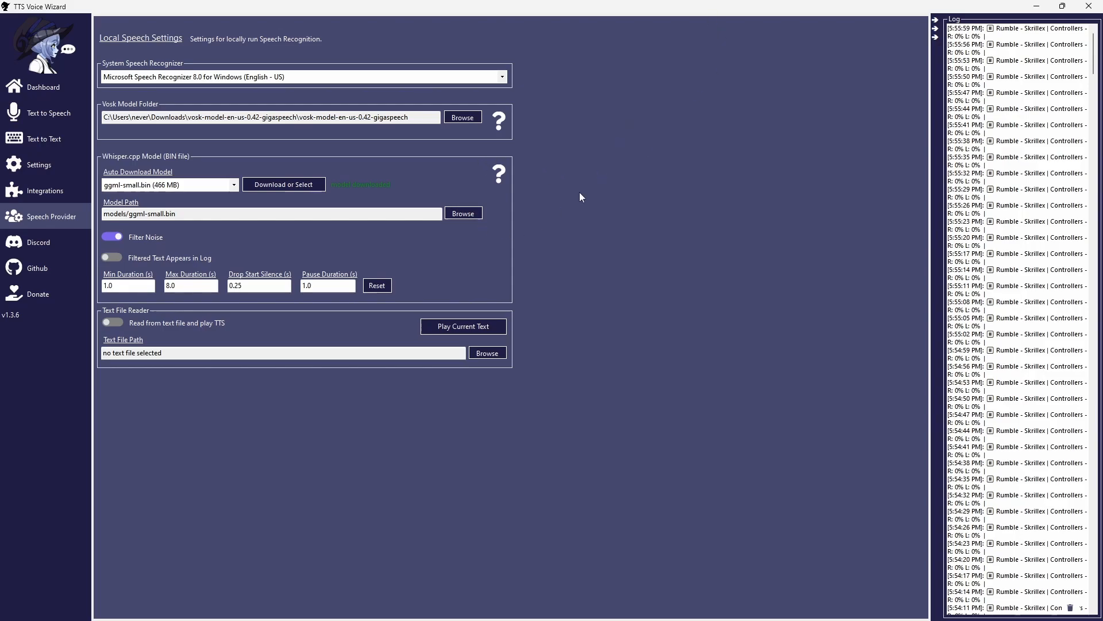
{"action": "left_click", "coordinate": [169, 184]}
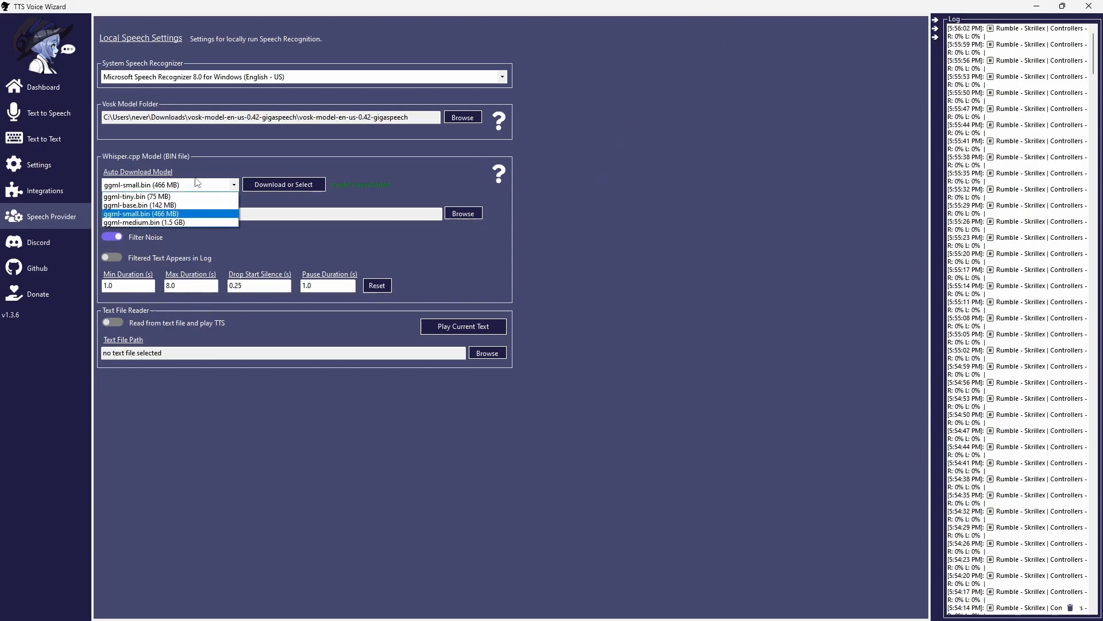
{"action": "left_click", "coordinate": [141, 213]}
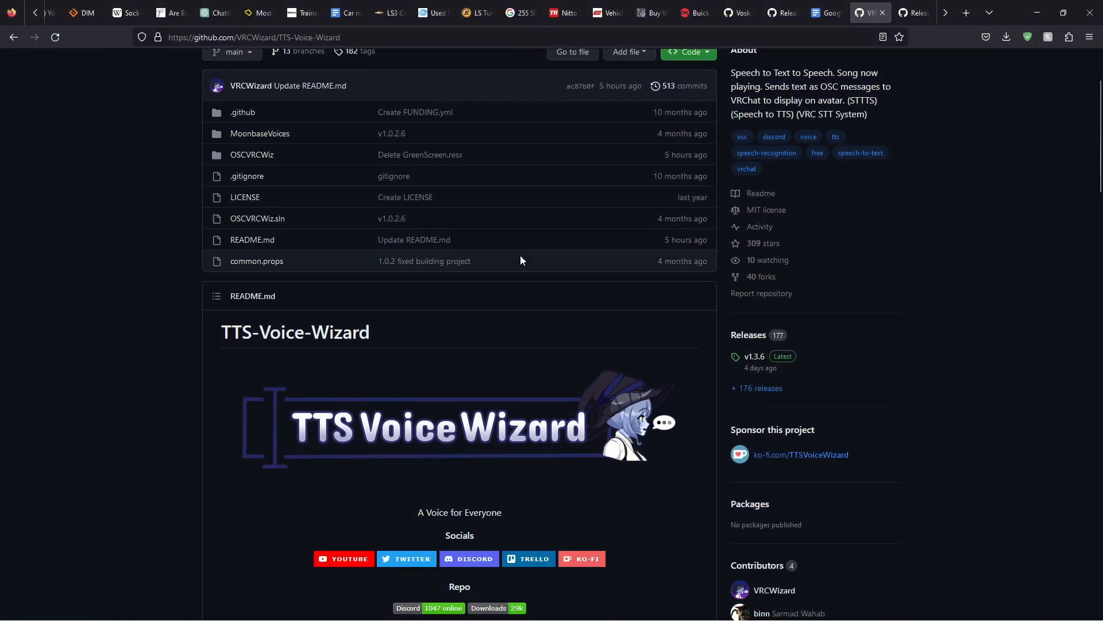
Follow the wiki's Speech-to-Text guide to the Vosk setup page
{"action": "scroll", "scroll_direction": "down", "scroll_amount": 3}
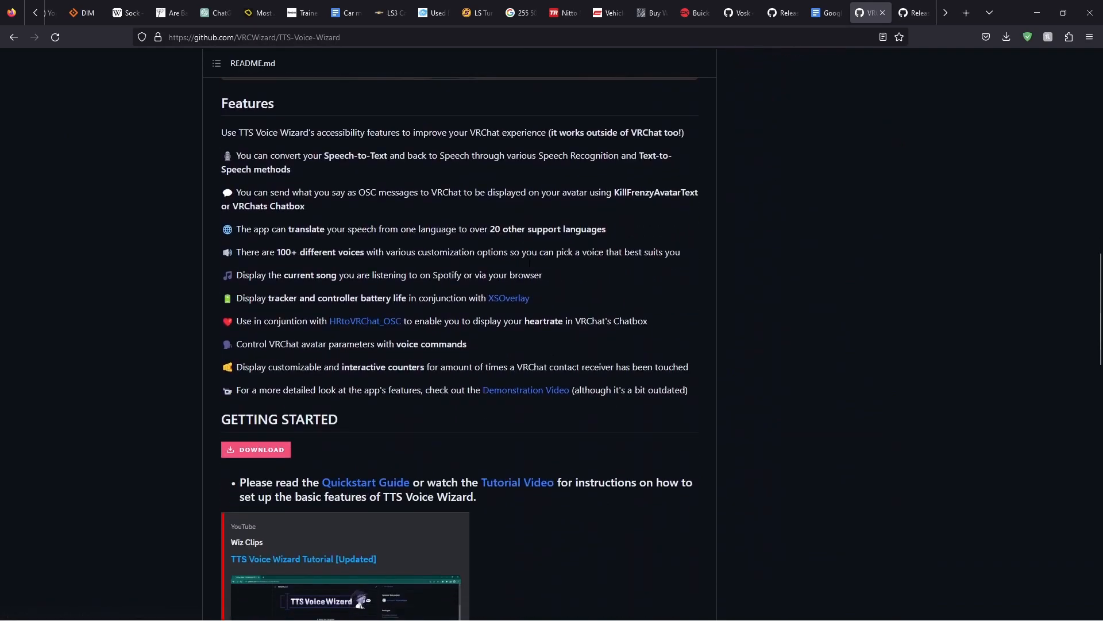
{"action": "scroll", "scroll_direction": "down", "scroll_amount": 3}
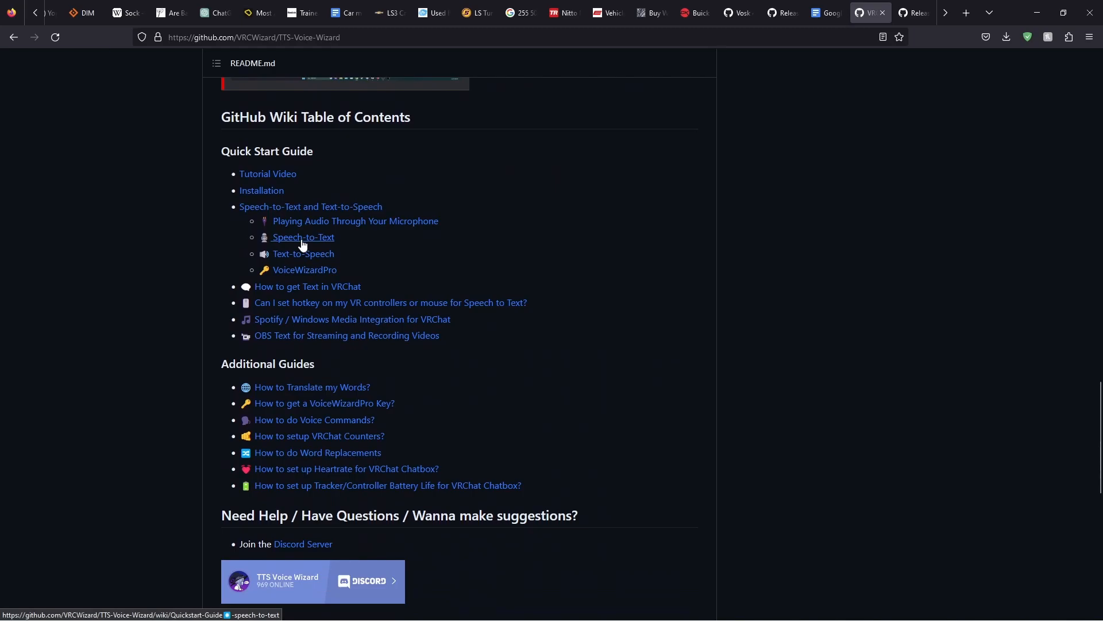
{"action": "left_click", "coordinate": [303, 237]}
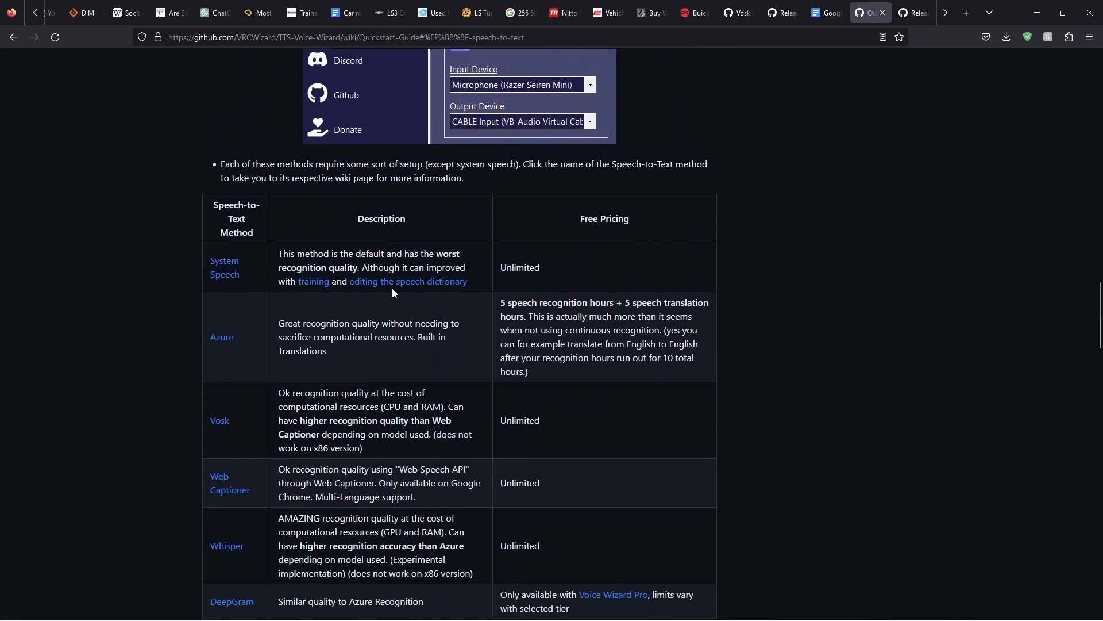
{"action": "scroll", "scroll_direction": "down", "scroll_amount": 3}
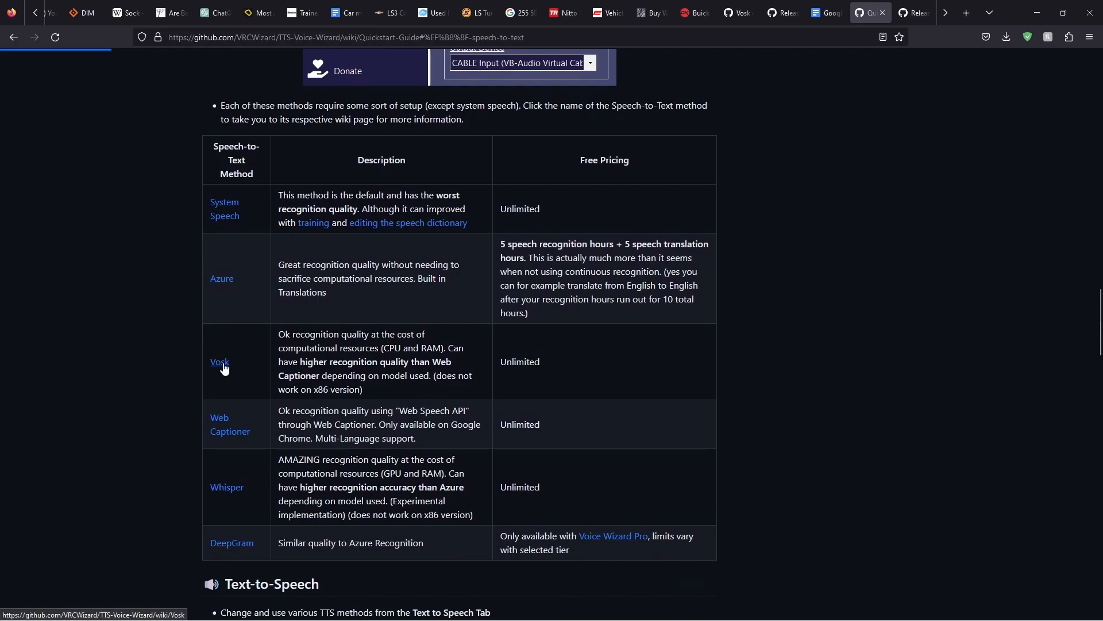
{"action": "left_click", "coordinate": [220, 362]}
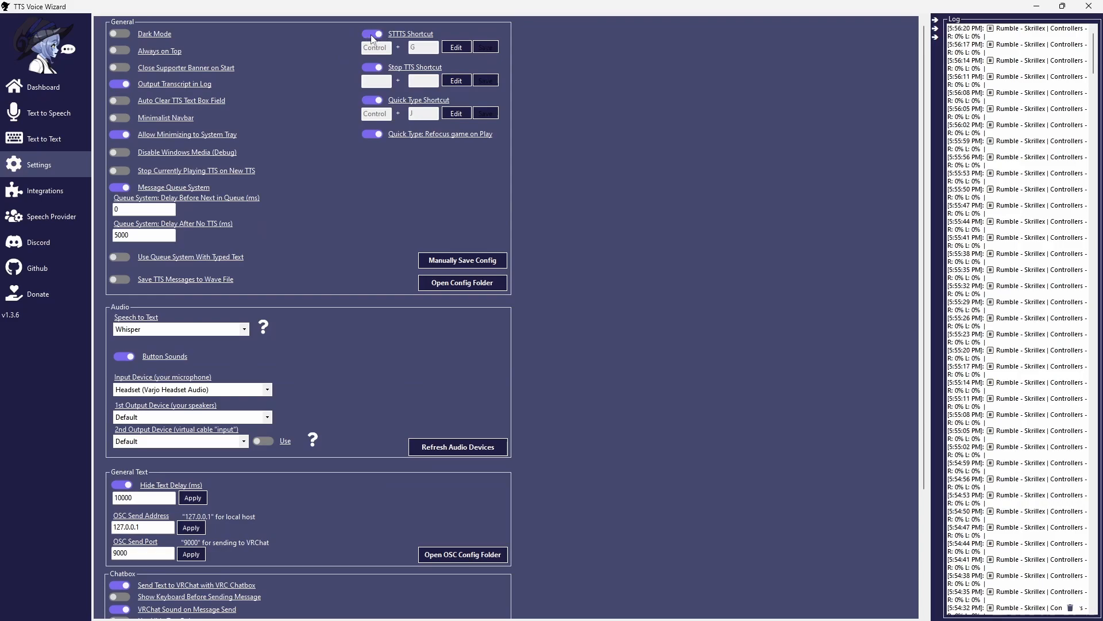
Select Whisper in the Speech to Text dropdown
{"action": "scroll", "scroll_direction": "down", "scroll_amount": 3}
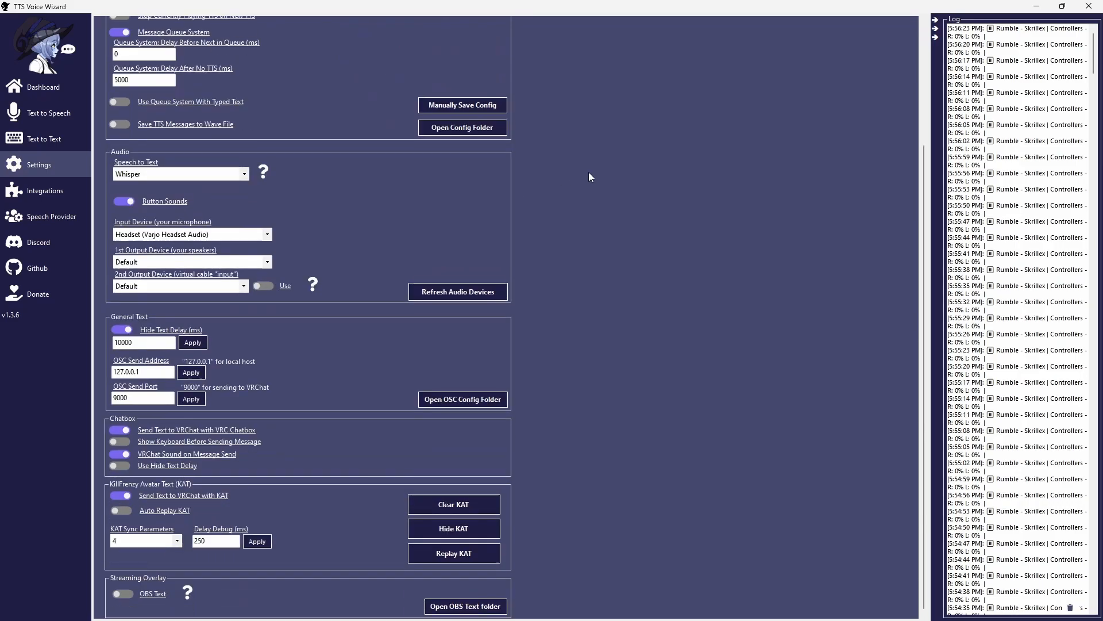
{"action": "left_click", "coordinate": [179, 174]}
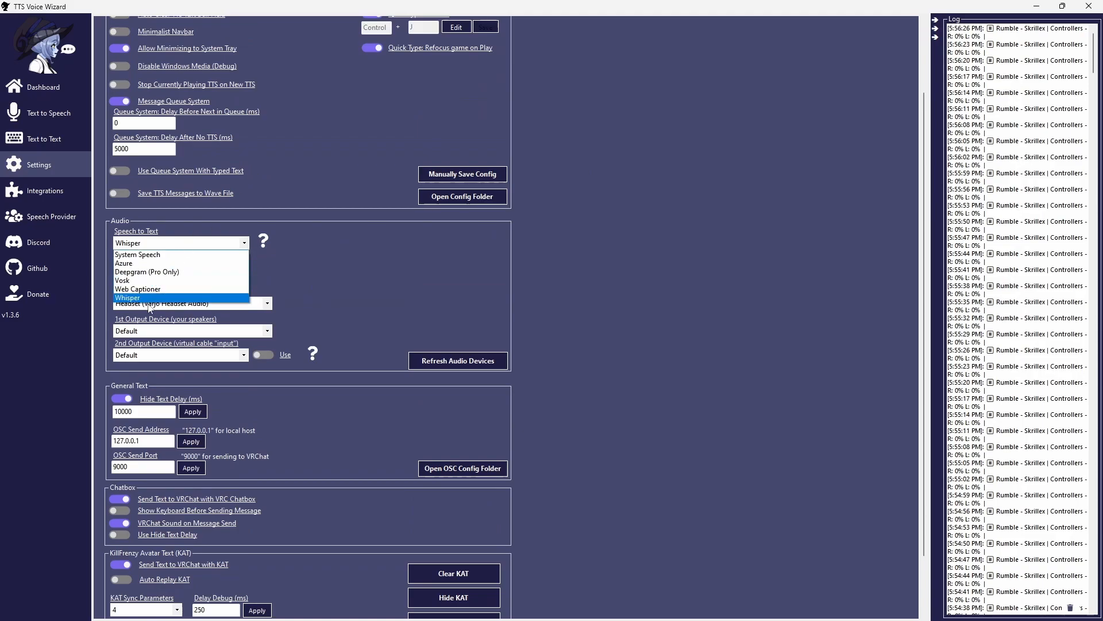
{"action": "left_click", "coordinate": [128, 297]}
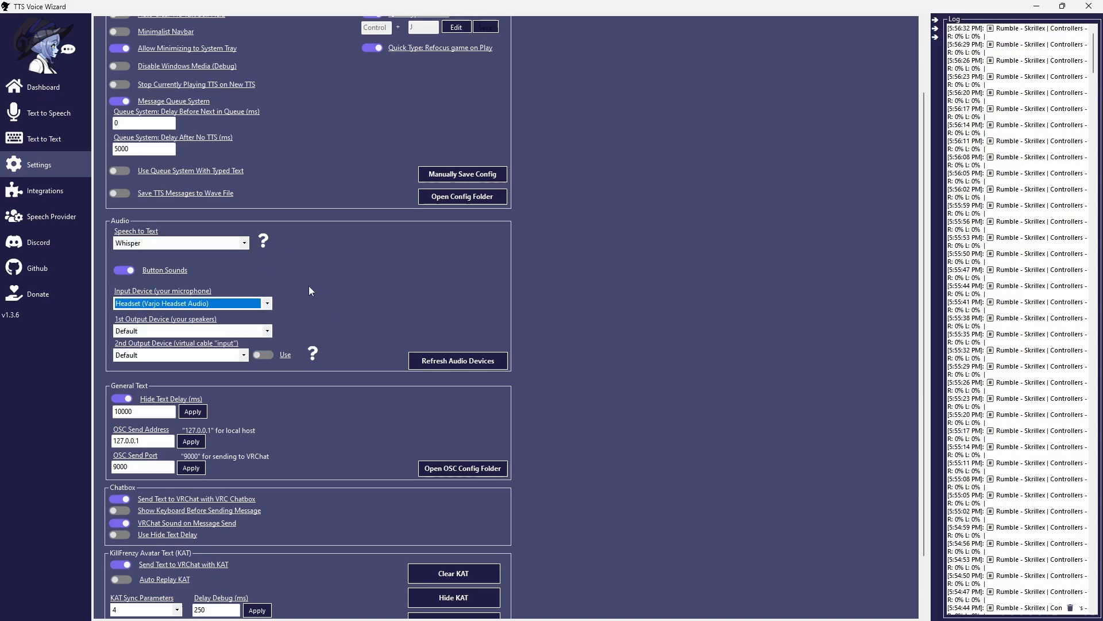
{"action": "mouse_move", "coordinate": [436, 313]}
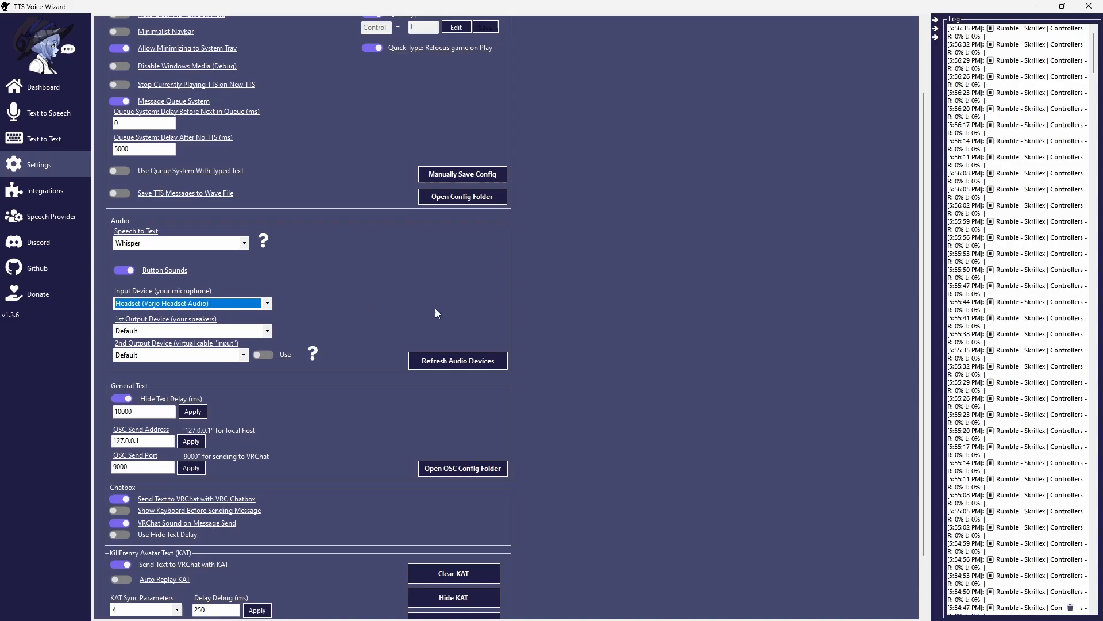
{"action": "scroll", "scroll_direction": "down", "scroll_amount": 3}
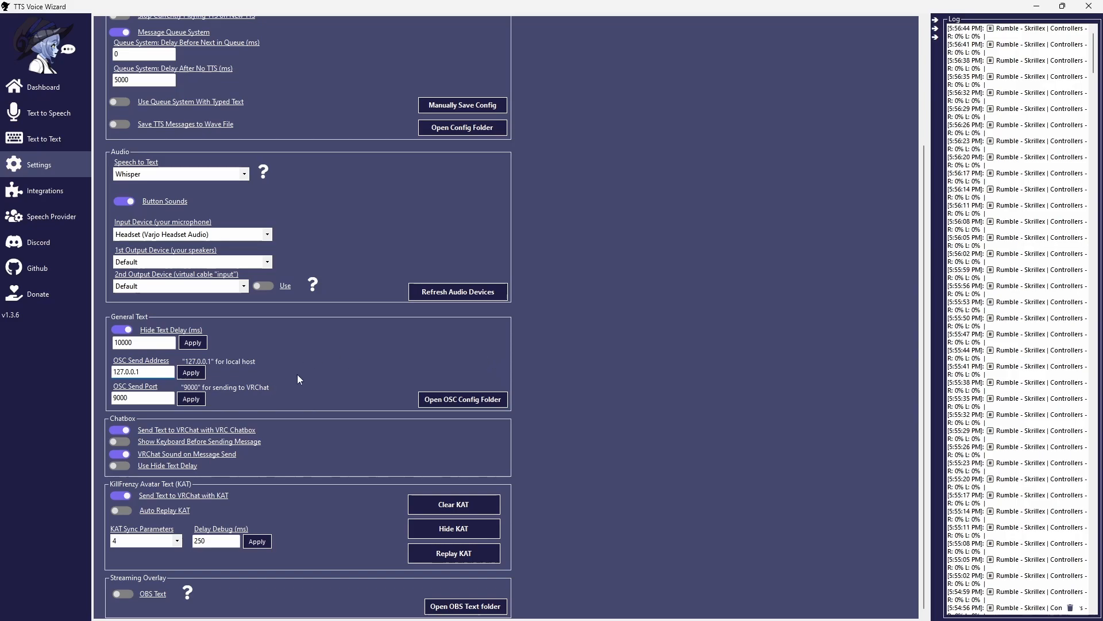
{"action": "left_click", "coordinate": [142, 398]}
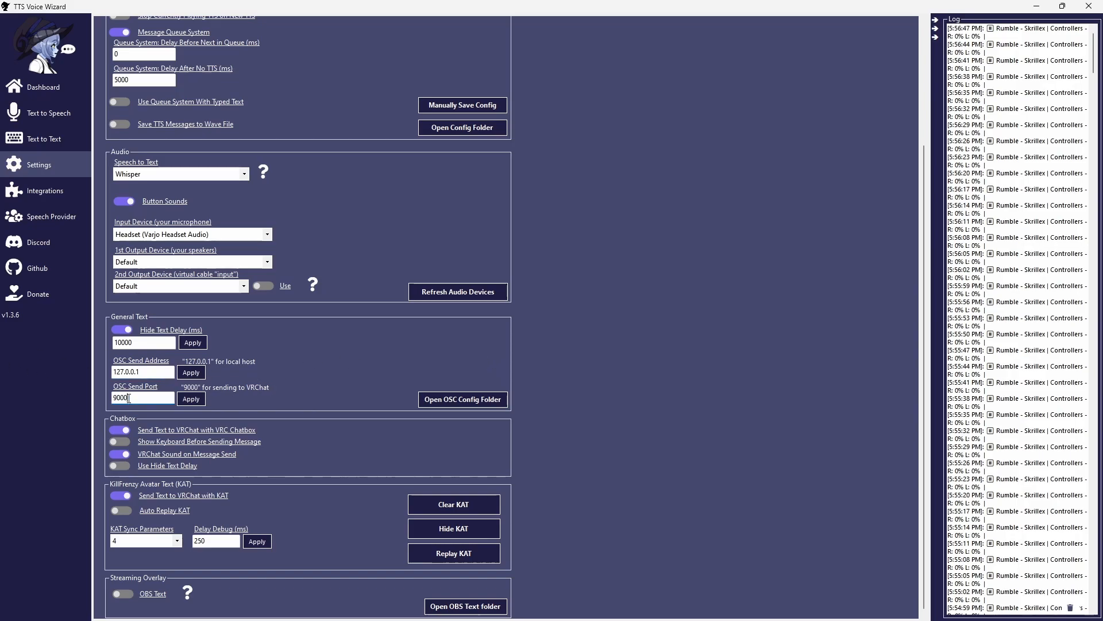